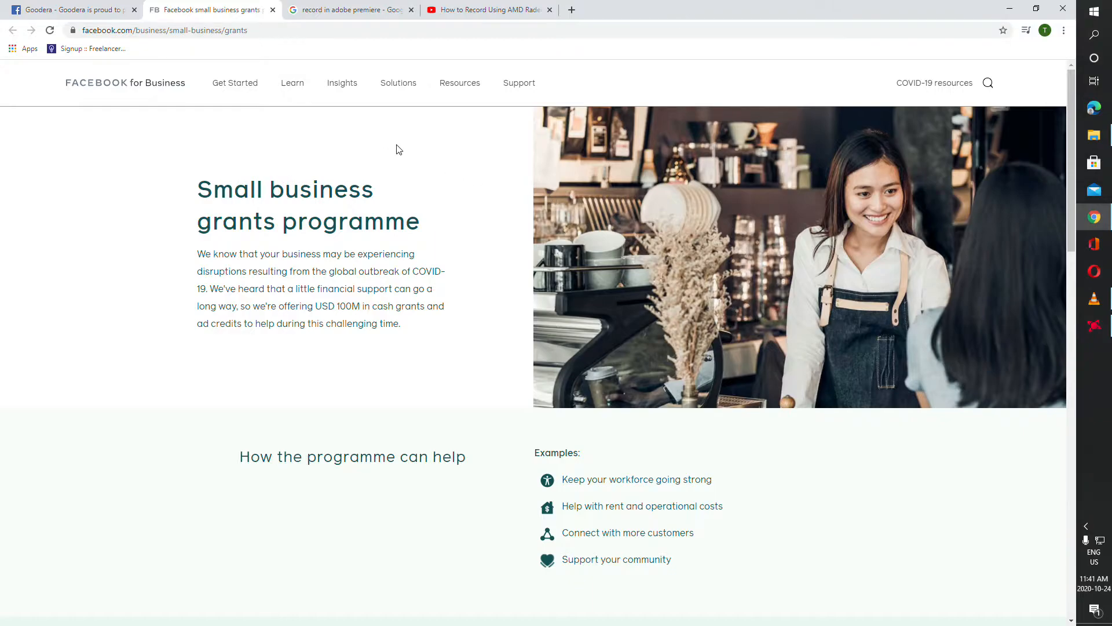
mouse_move(407, 155)
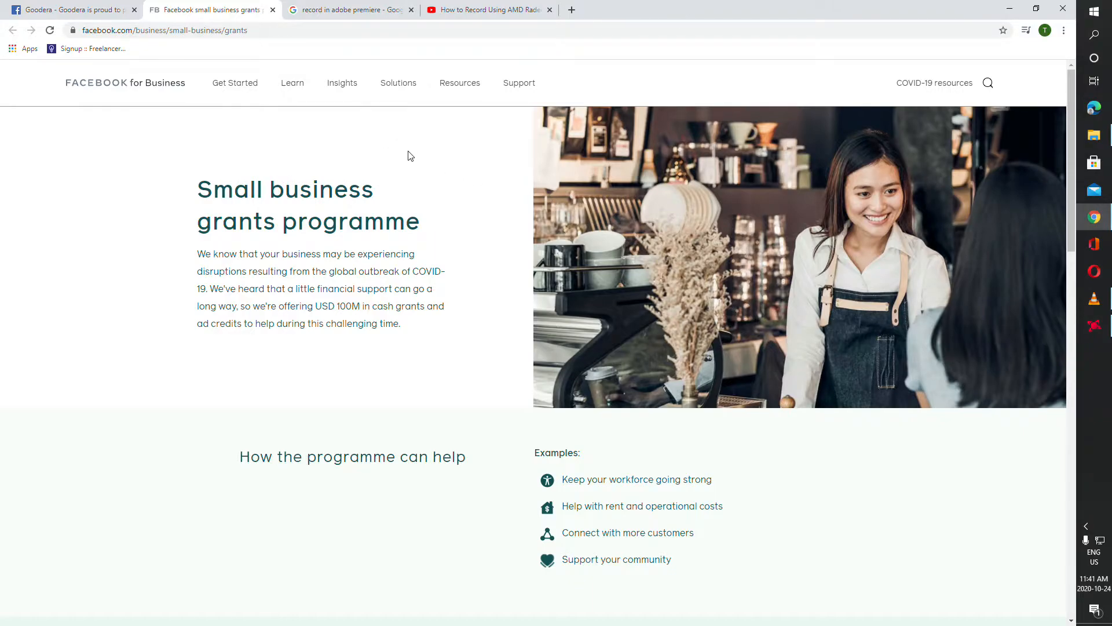
mouse_move(396, 216)
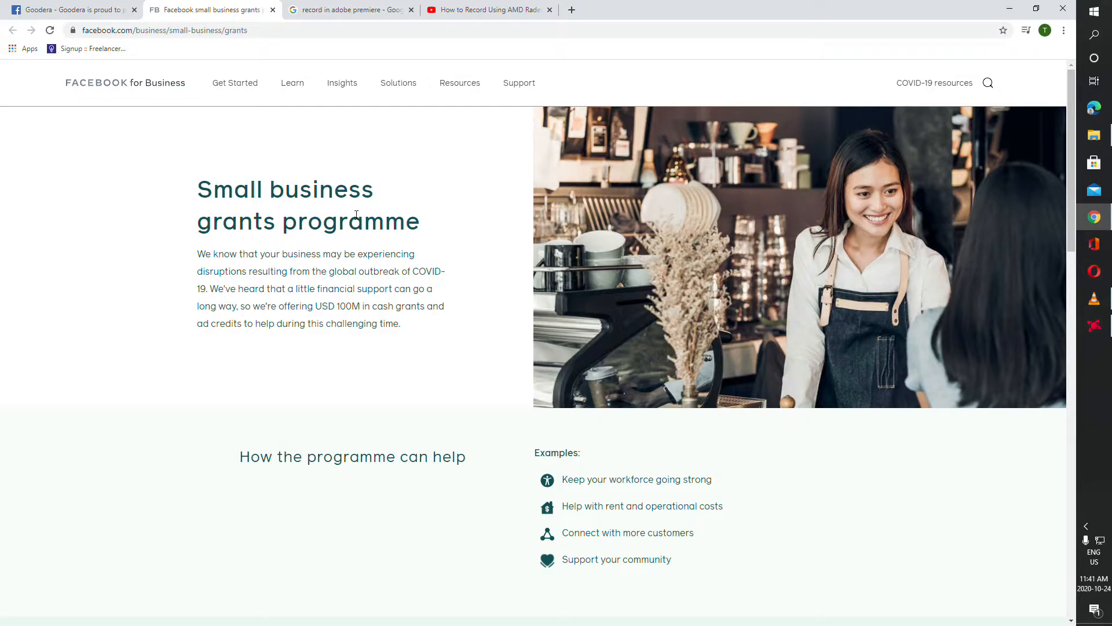
Step: Scroll past the eligibility rules (2–50 employees, over a year in business) to 'How do I apply?'
scroll("down", 3)
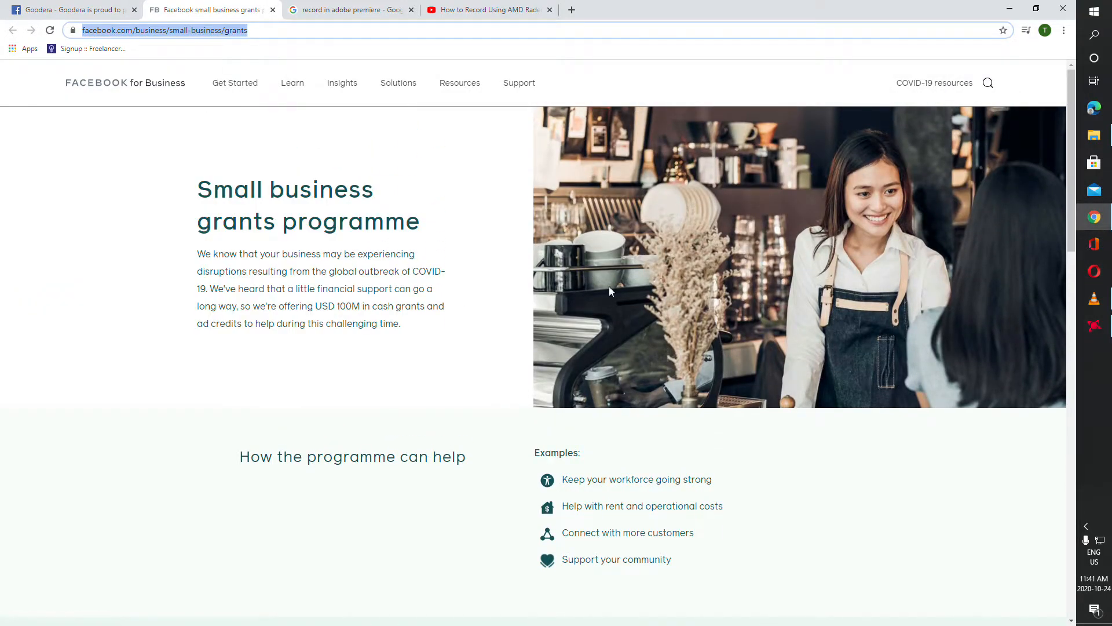
scroll("down", 3)
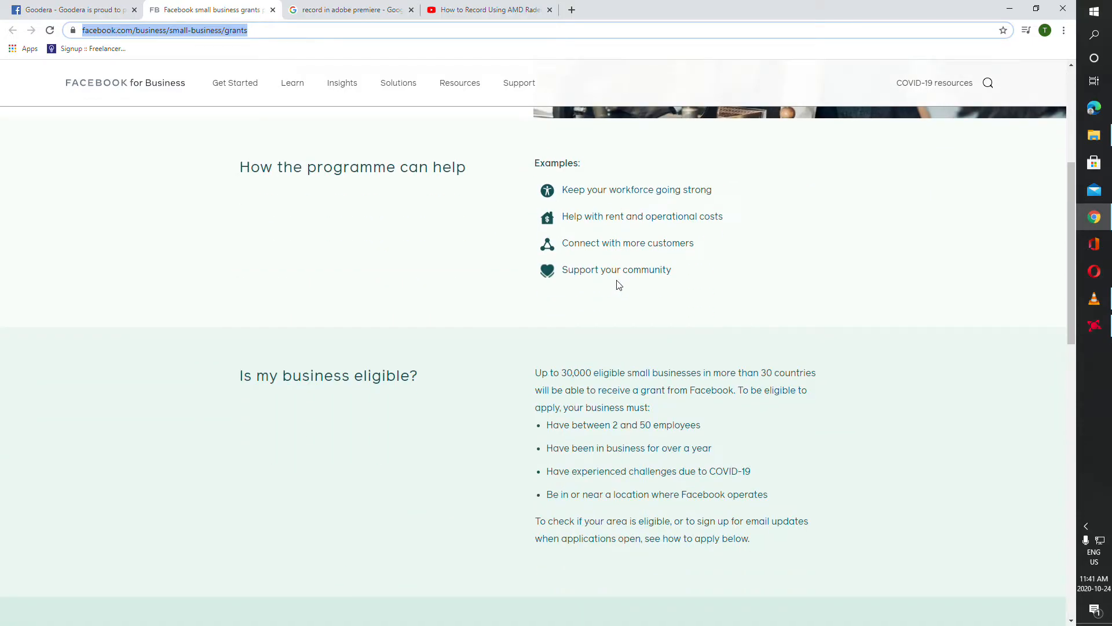
scroll("down", 3)
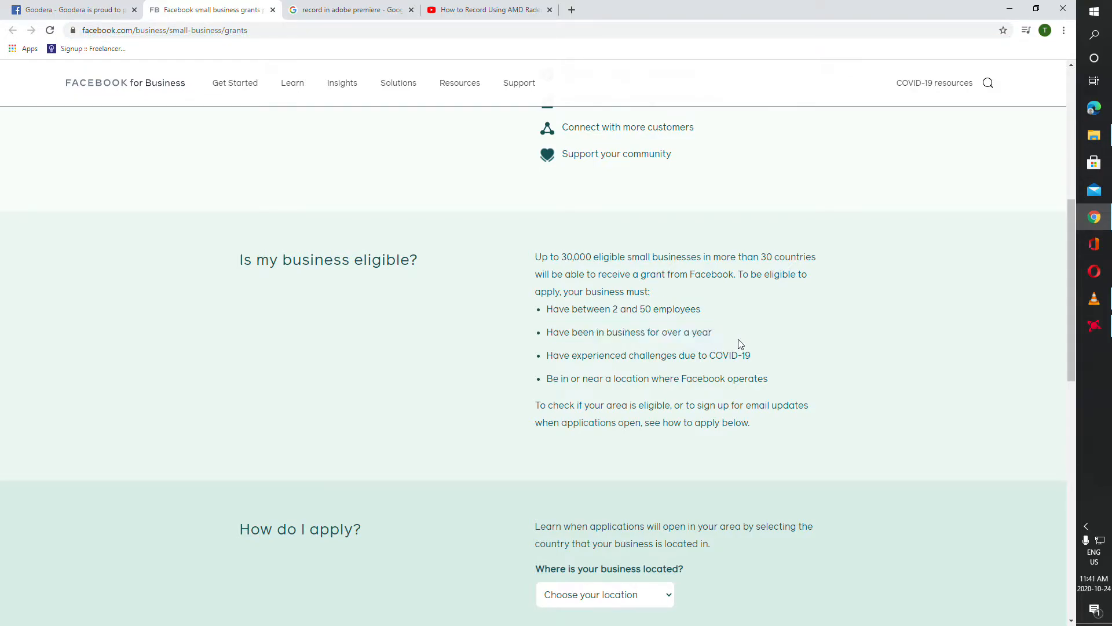
mouse_move(745, 391)
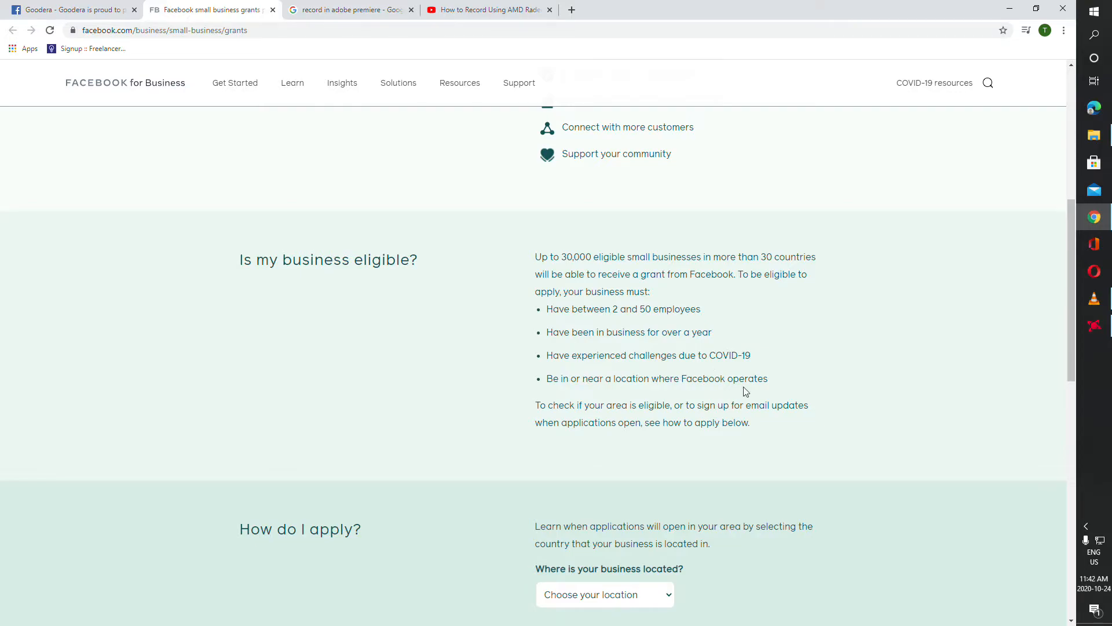
mouse_move(779, 364)
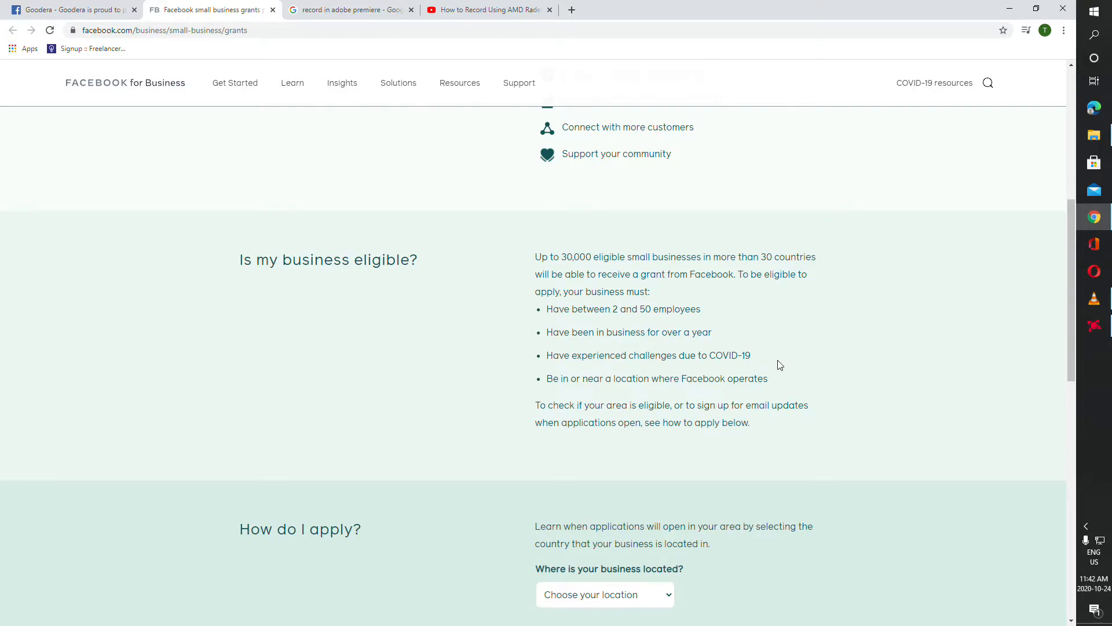
scroll("down", 3)
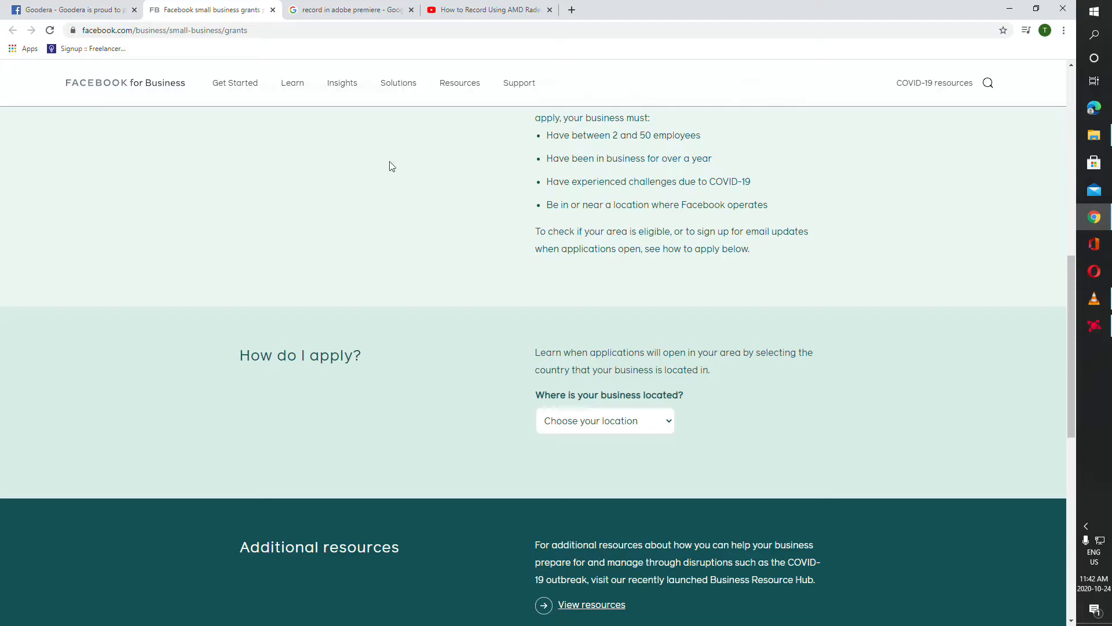
Step: Choose Philippines as the business location to reveal required documents and the partner-site link
left_click(604, 420)
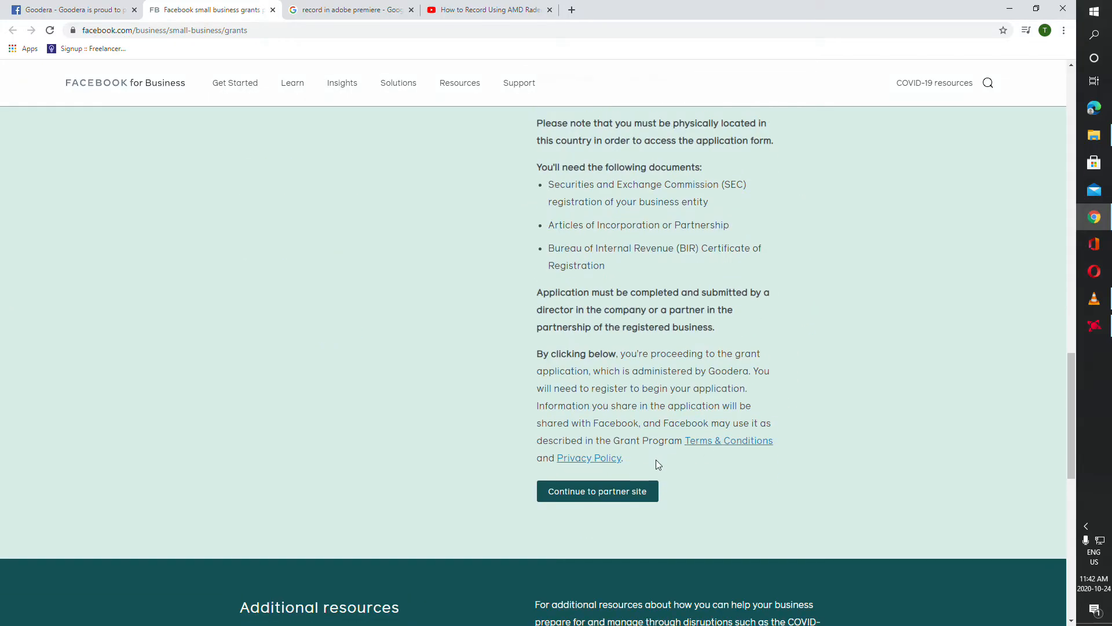
mouse_move(772, 489)
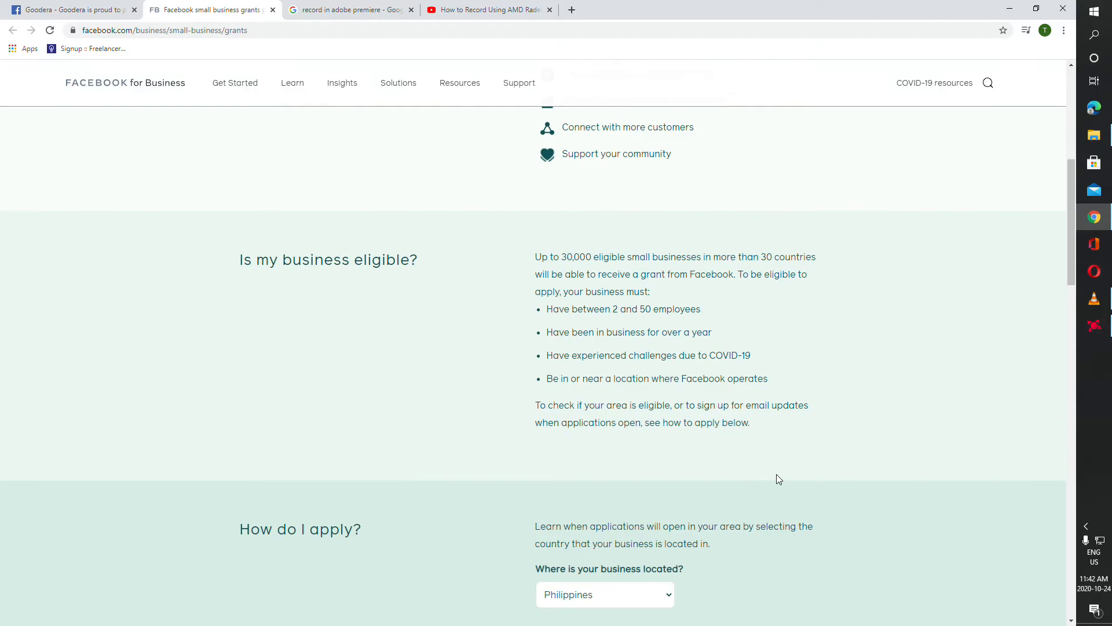
scroll("up", 3)
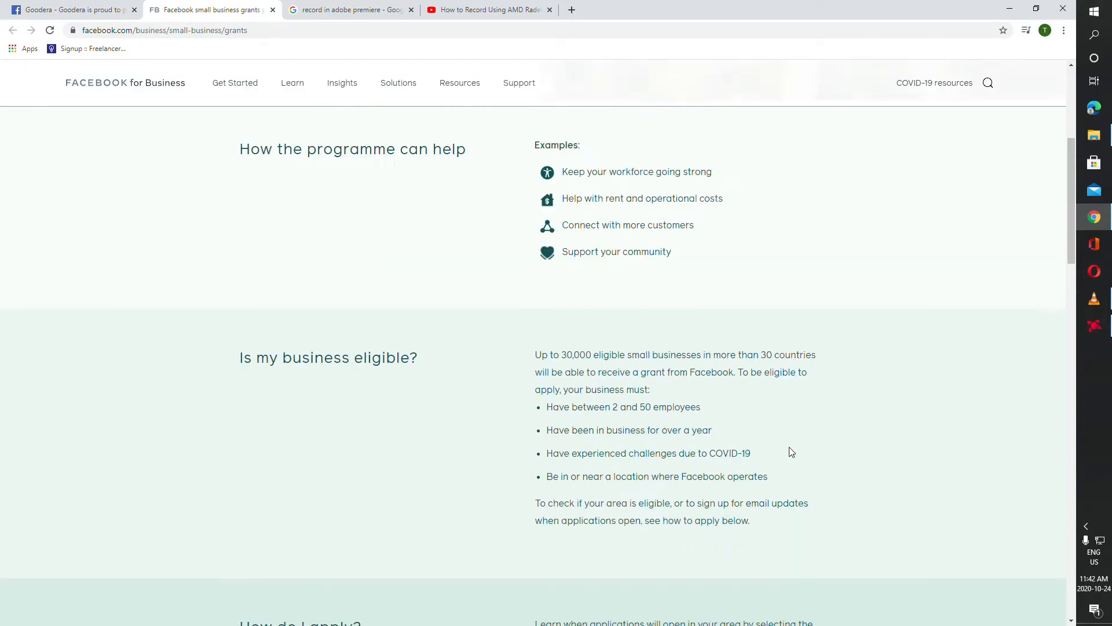
scroll("up", 3)
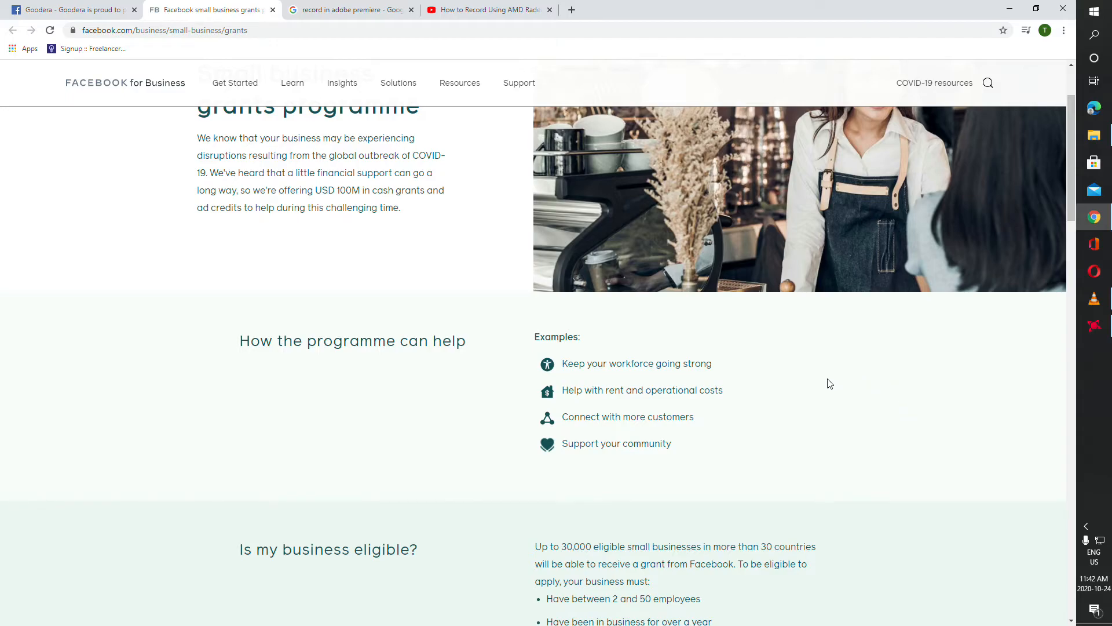
mouse_move(887, 381)
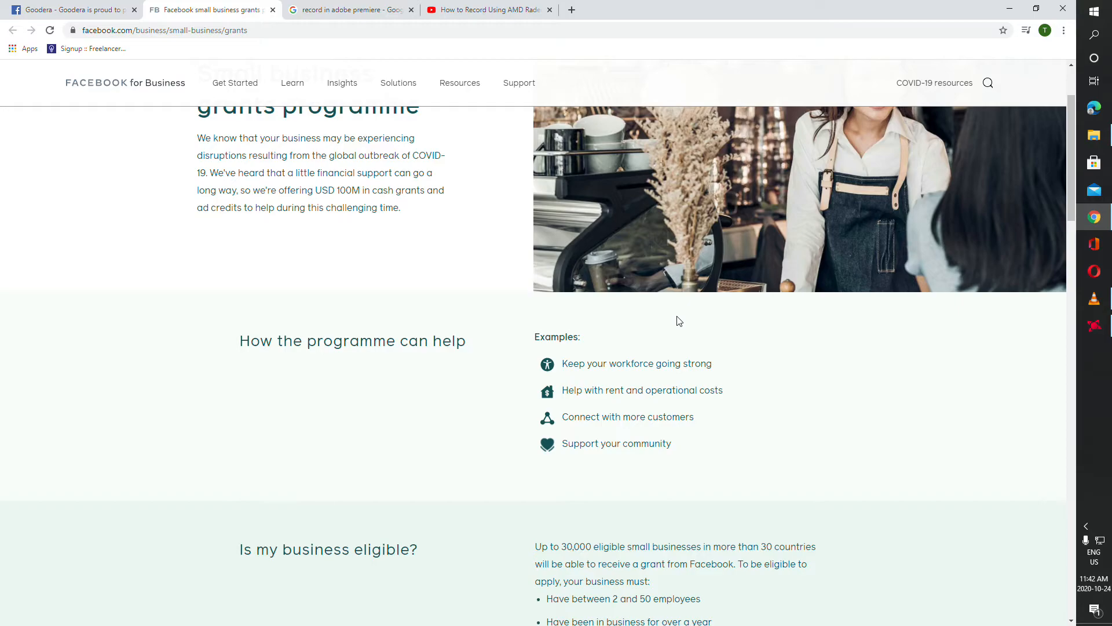
mouse_move(730, 342)
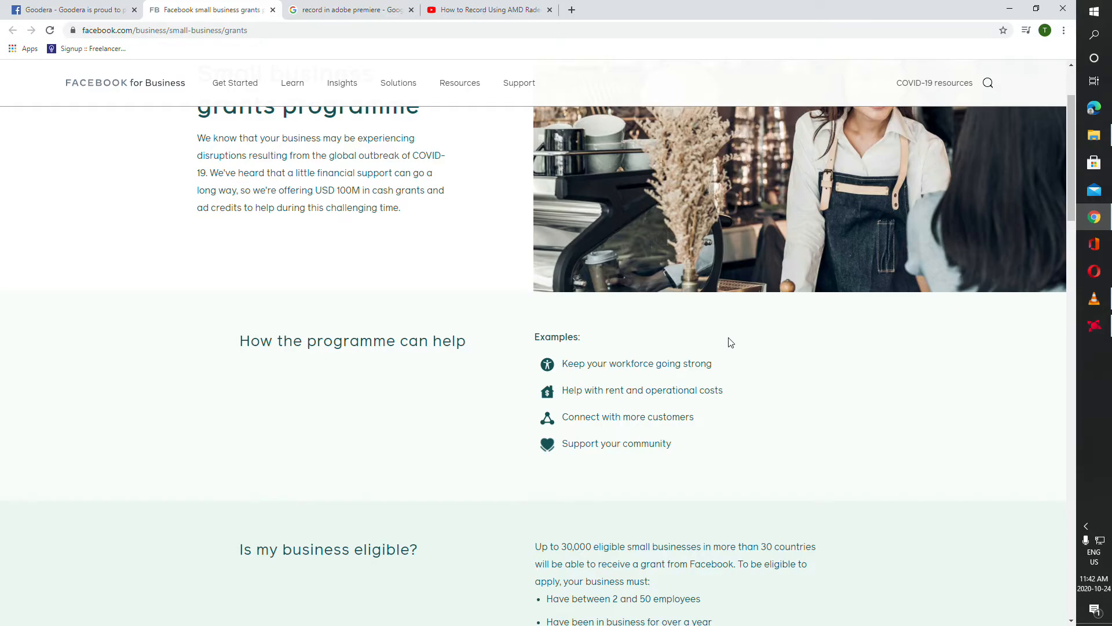
mouse_move(736, 332)
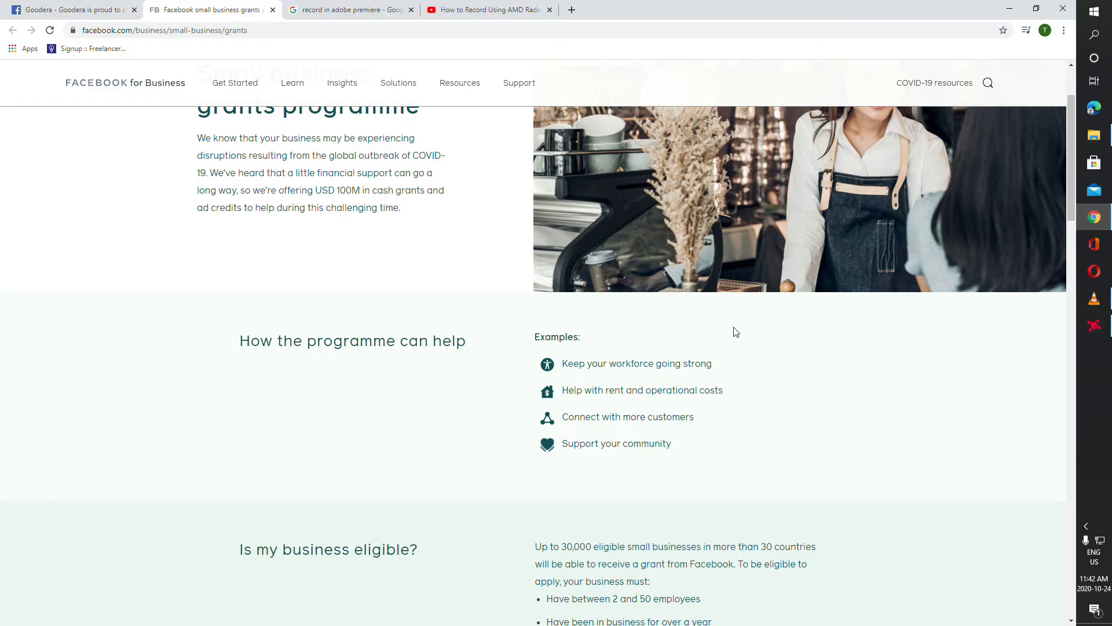
mouse_move(719, 314)
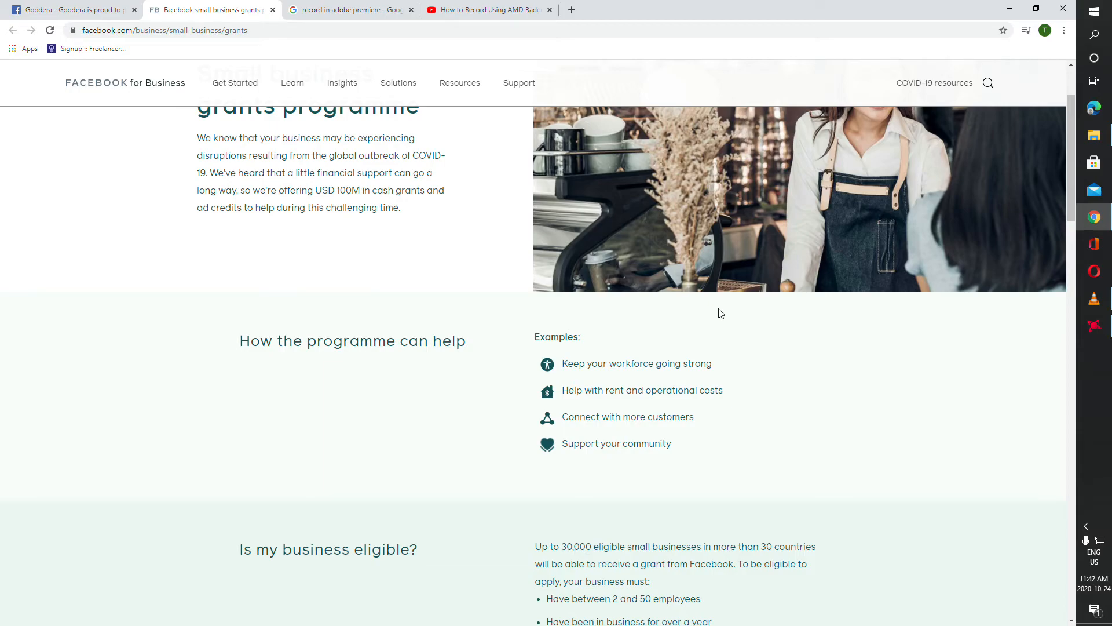